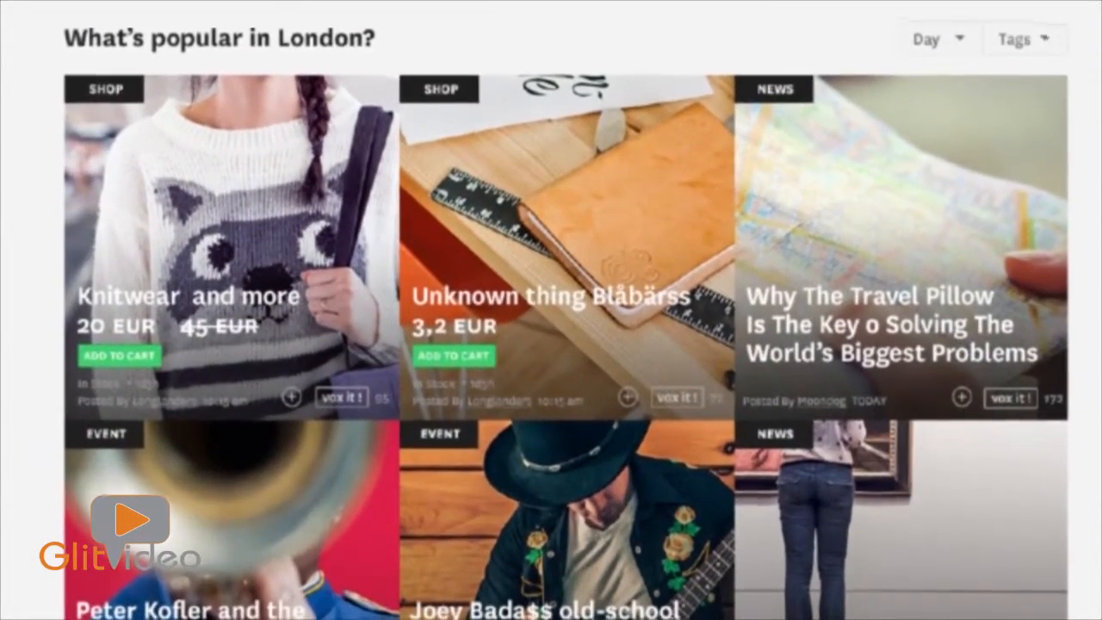
# Reveal the next row of popular London posts, including the Andy Warhol story.
pyautogui.scroll(-3)
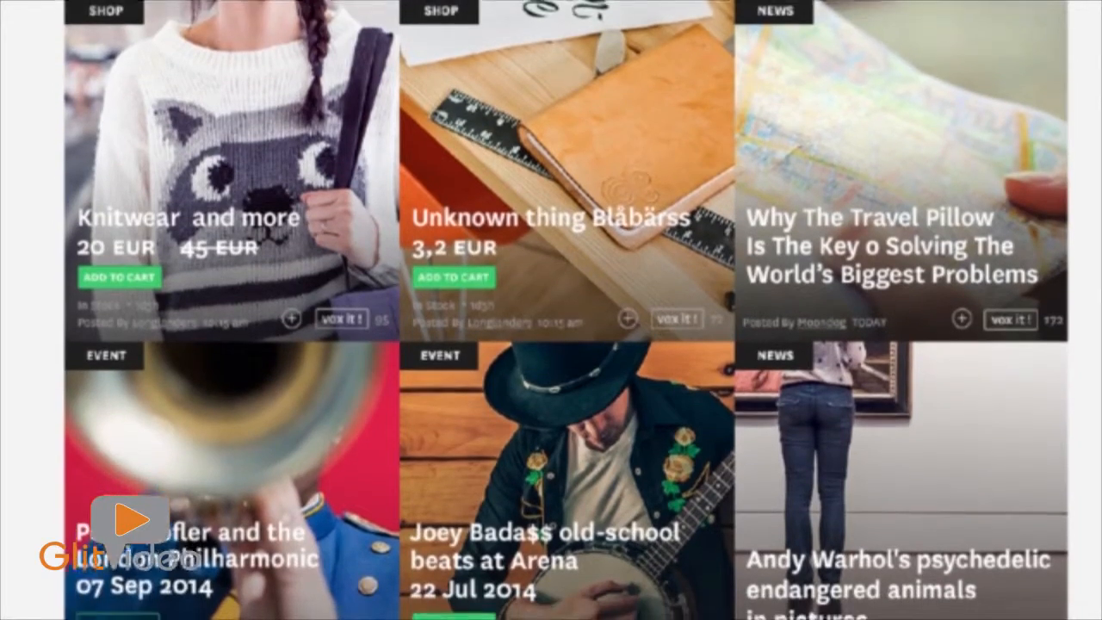
pyautogui.scroll(-3)
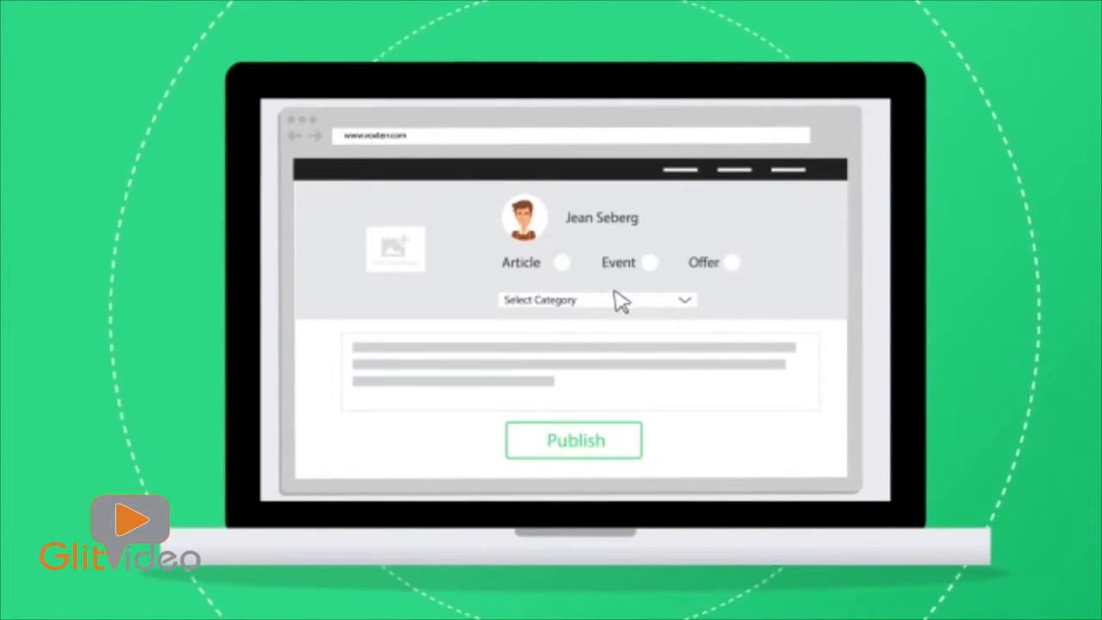
# Choose Article as the post type for Jean Seberg's new post.
pyautogui.click(562, 261)
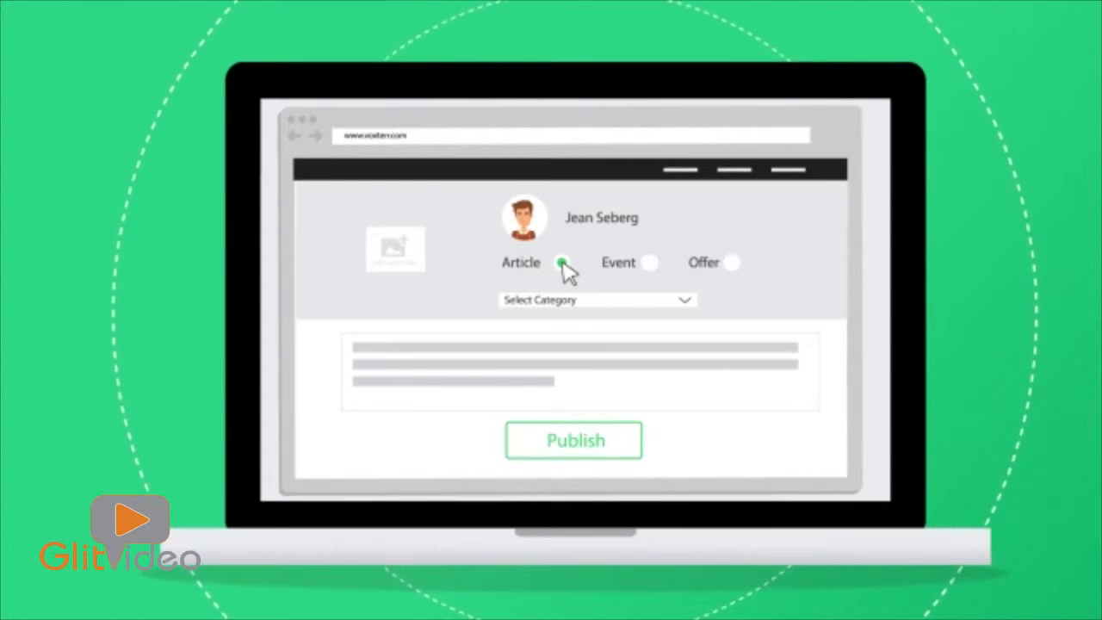